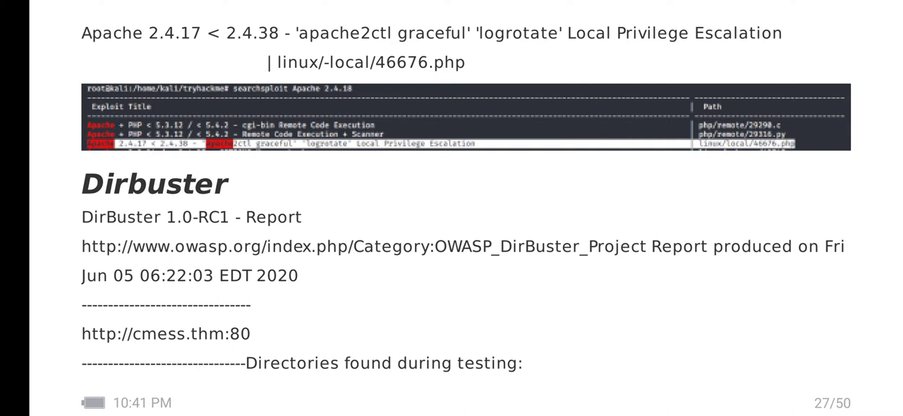
# Scroll from page 27's searchsploit results down to the Dirbuster report and admin login pages
pyautogui.scroll(-3)
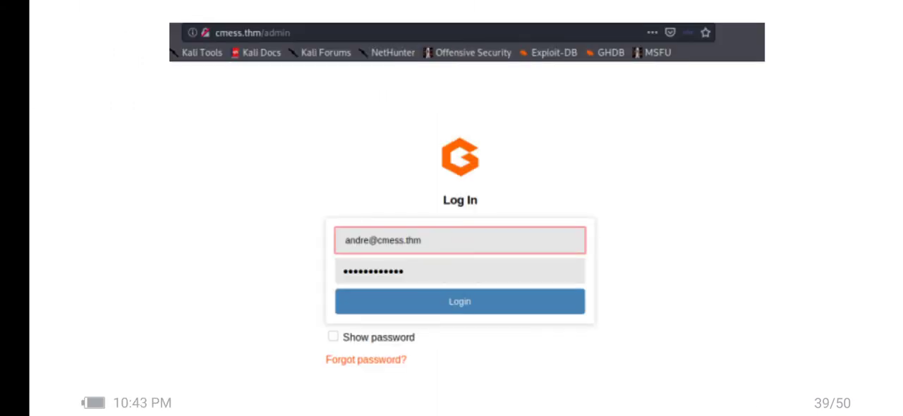
# Advance to page 41 with the admin file manager listing of site files
pyautogui.click(459, 301)
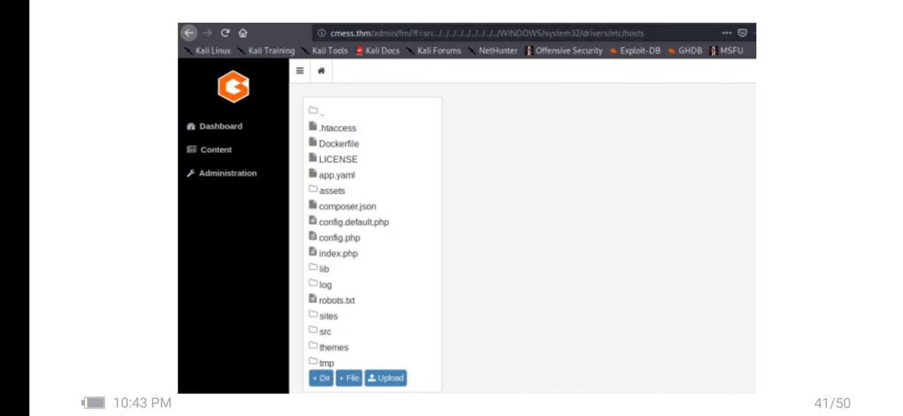
pyautogui.click(331, 190)
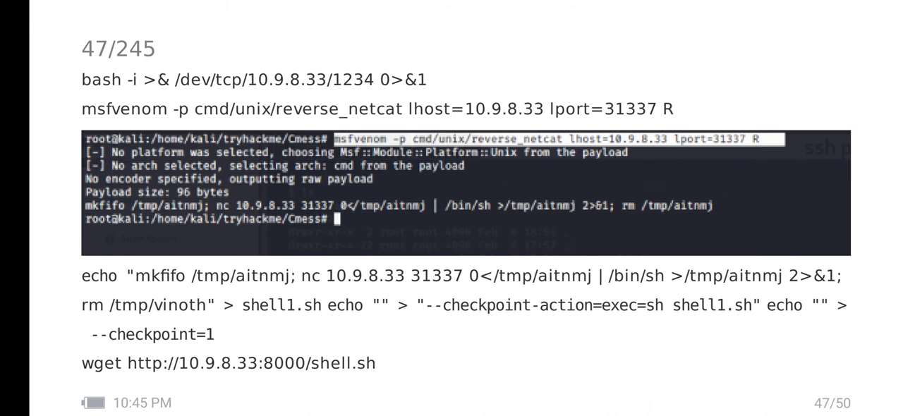
# Turn to page 47 with the msfvenom reverse netcat payload and checkpoint commands
pyautogui.press('Left')
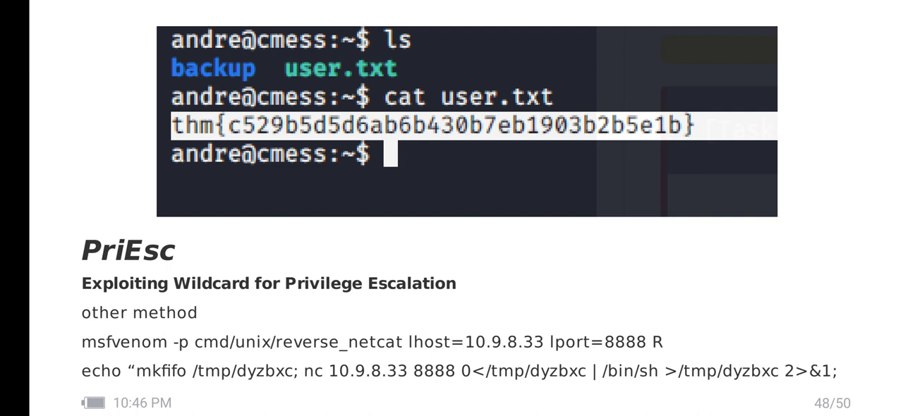
# Scroll down page 48 to the wildcard exploit and sudoers privesc.sh command
pyautogui.scroll(-3)
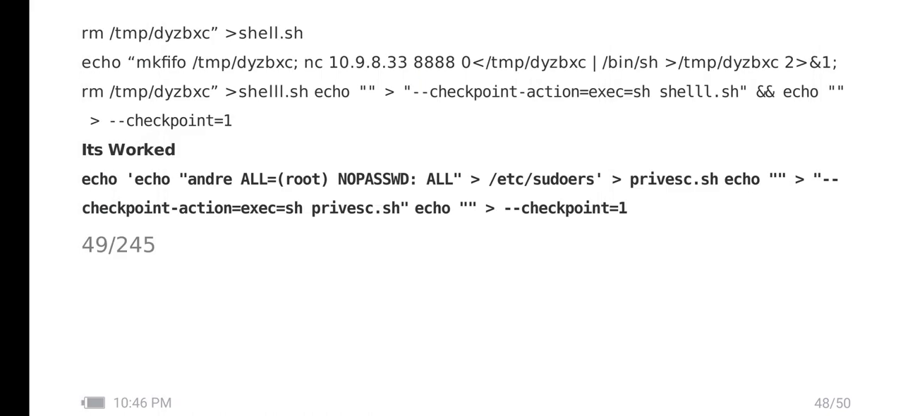